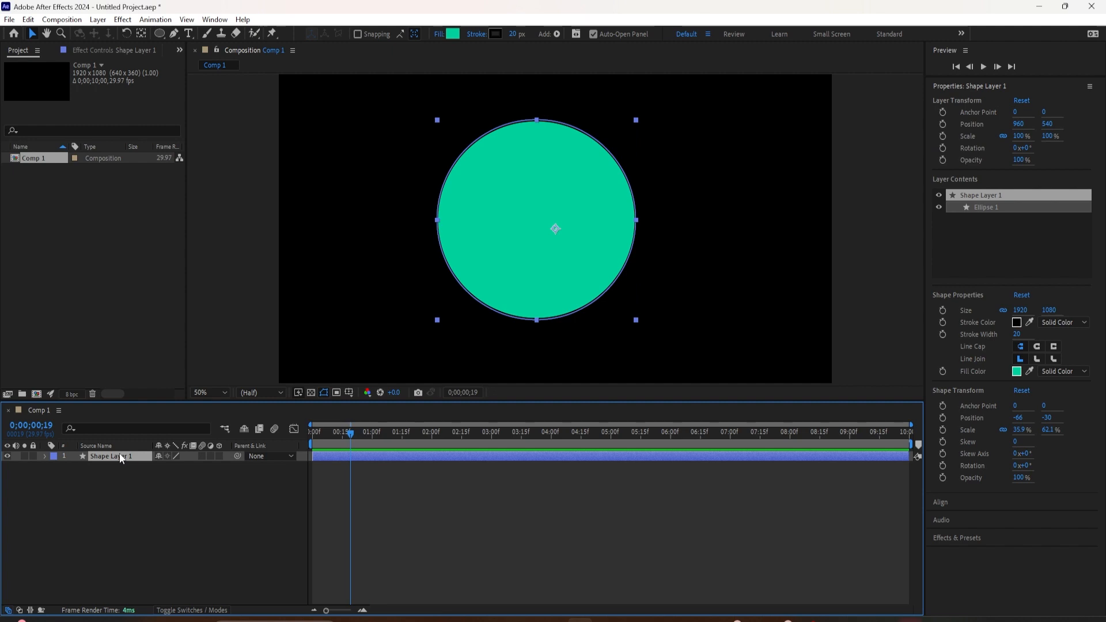
mouse_move(416, 96)
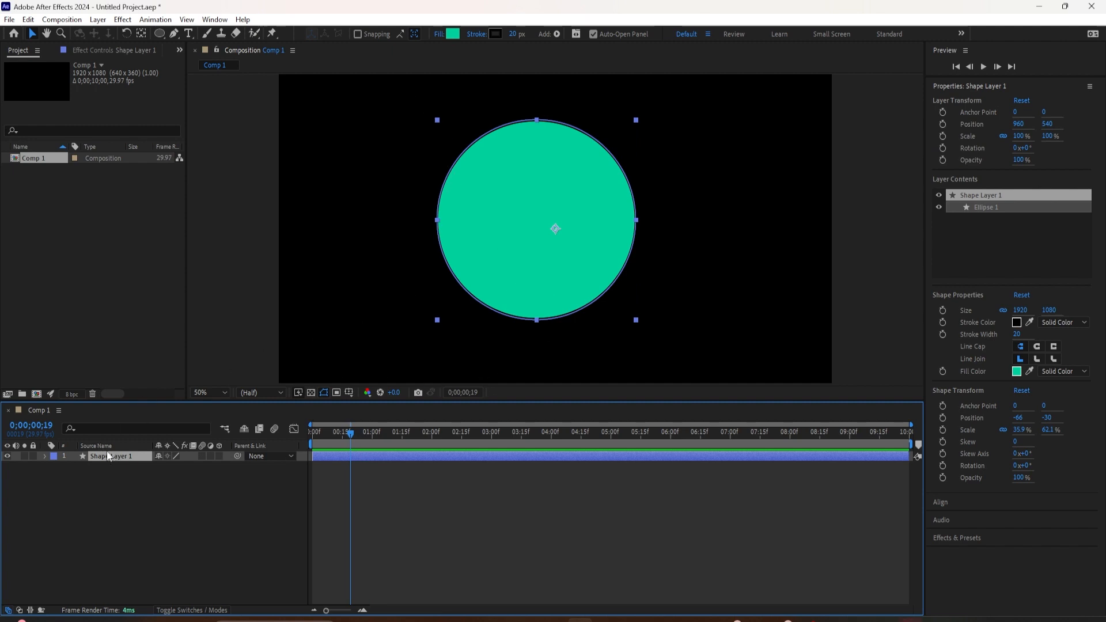
Apply a Bevel and Emboss layer style to Shape Layer 1 from the Layer menu.
click(98, 19)
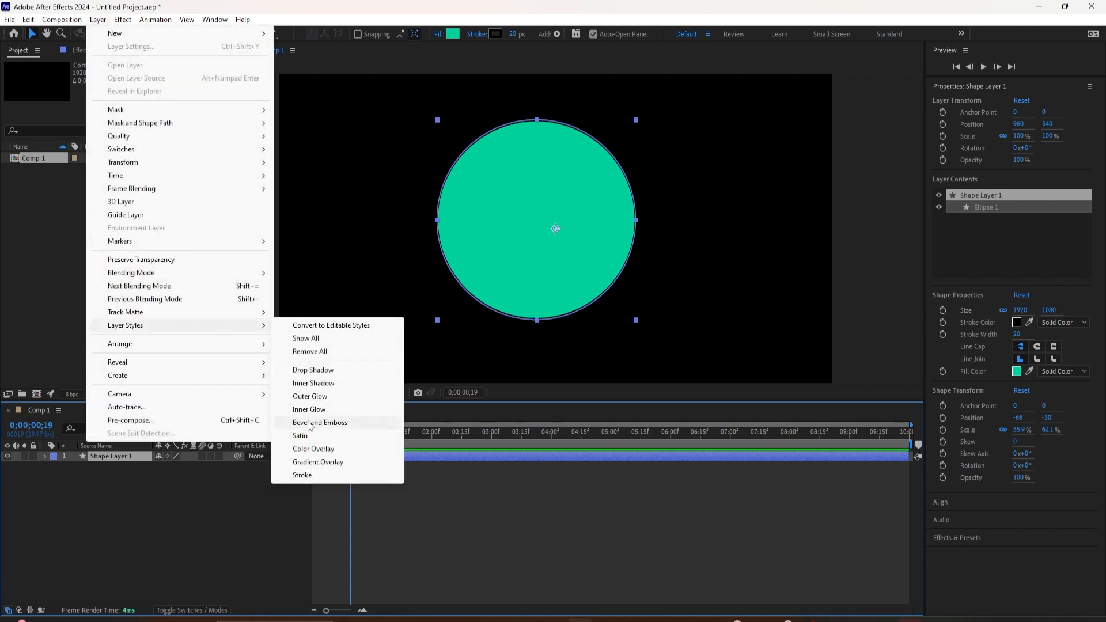
click(319, 423)
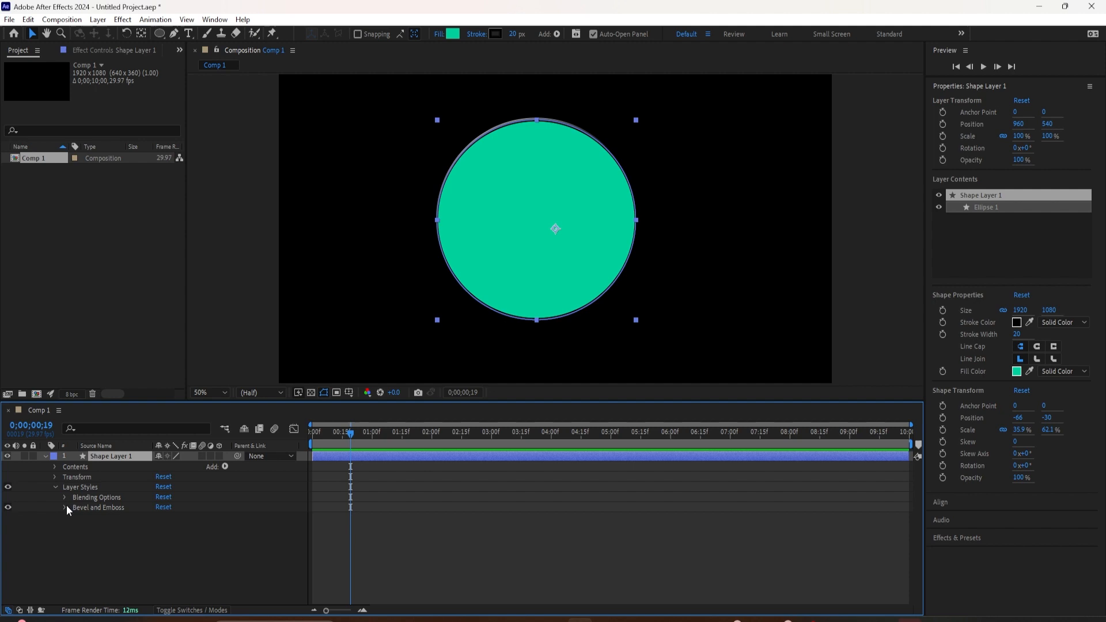
Expand the Bevel and Emboss properties in the timeline and enter 0.
click(64, 507)
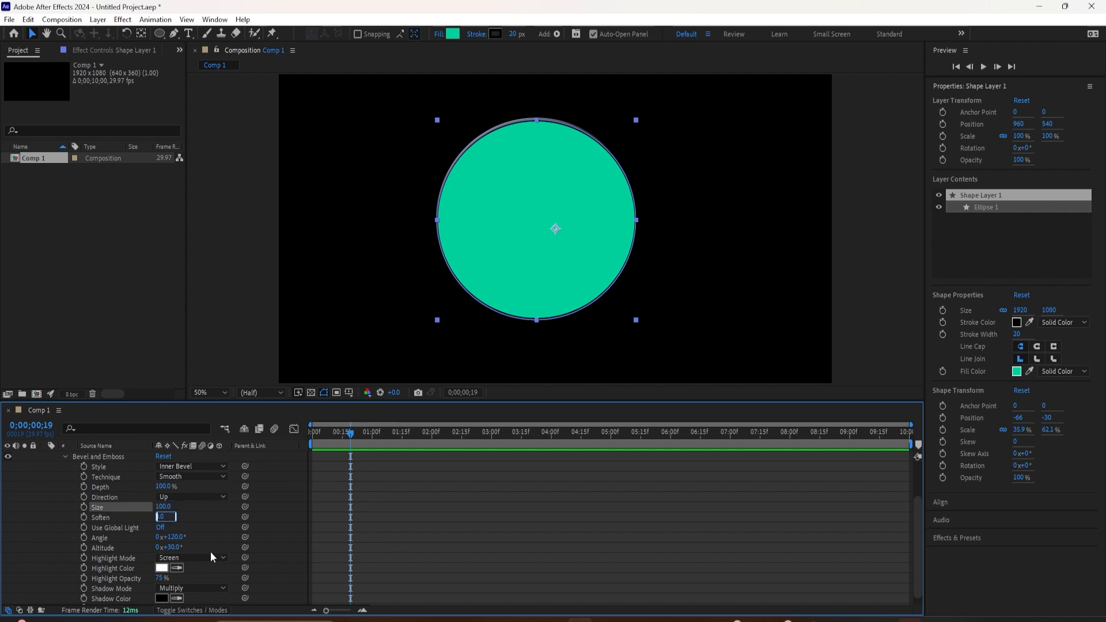
text(0)
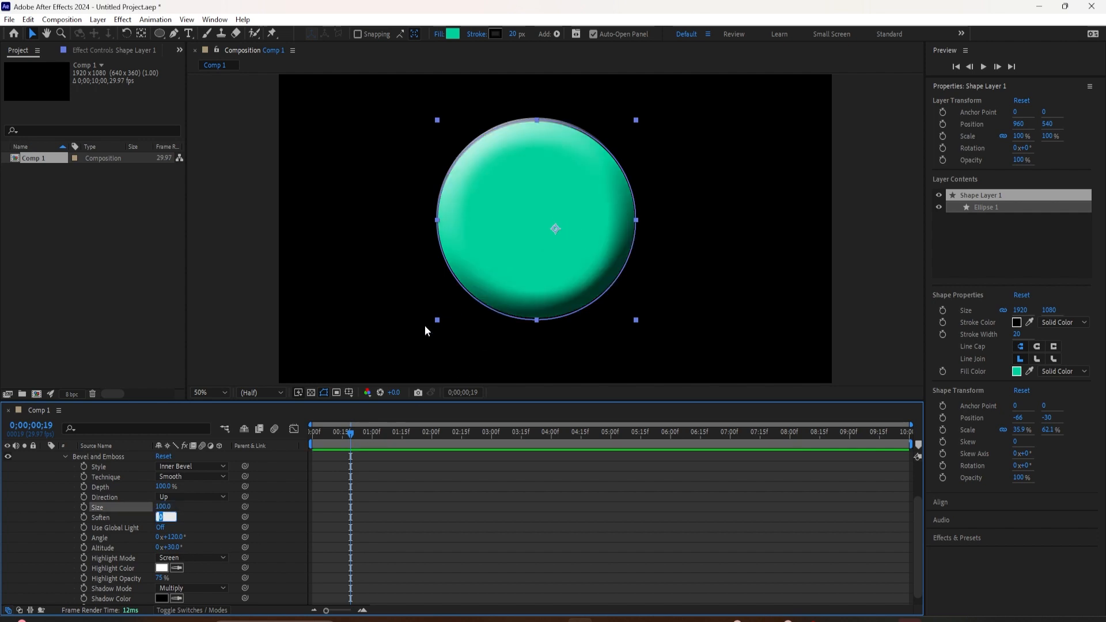
mouse_move(156, 552)
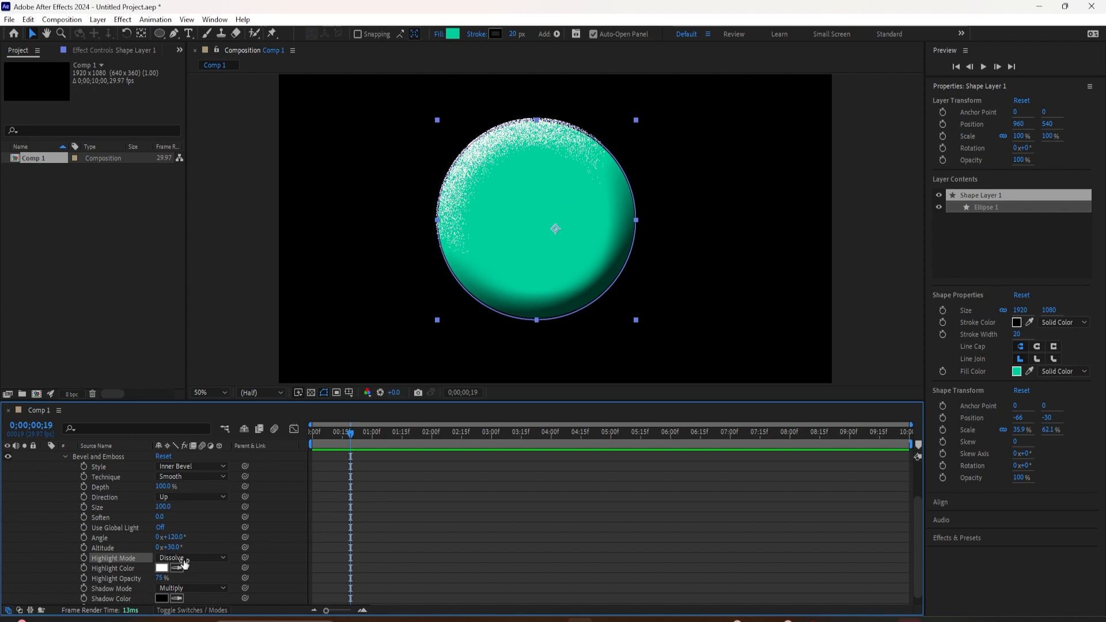
Set the Bevel and Emboss Shadow Mode to Dissolve.
click(191, 588)
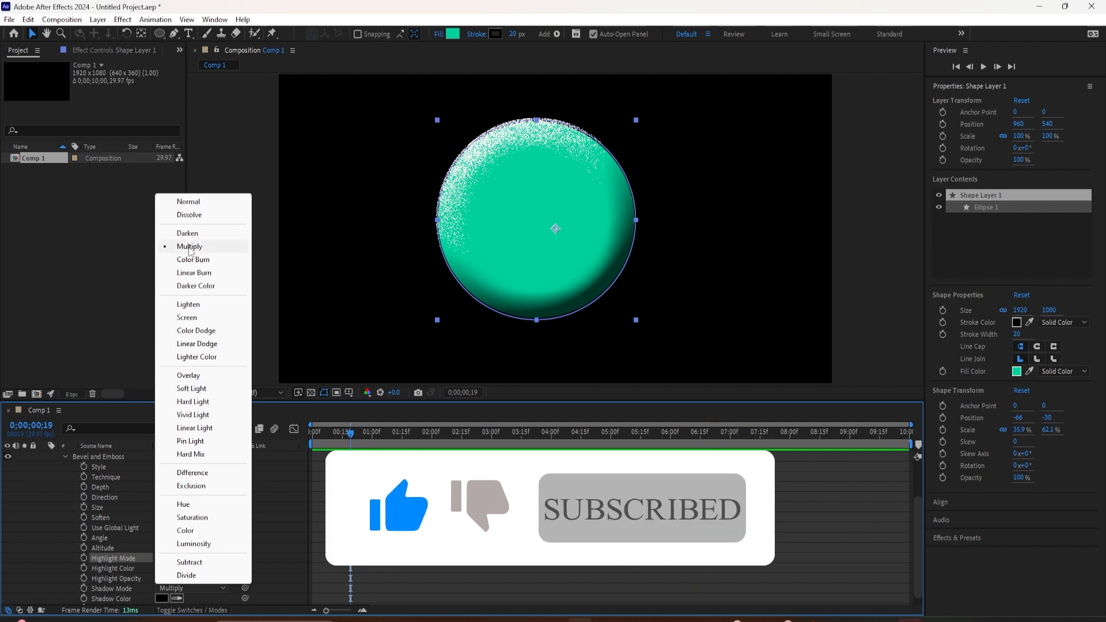
click(189, 214)
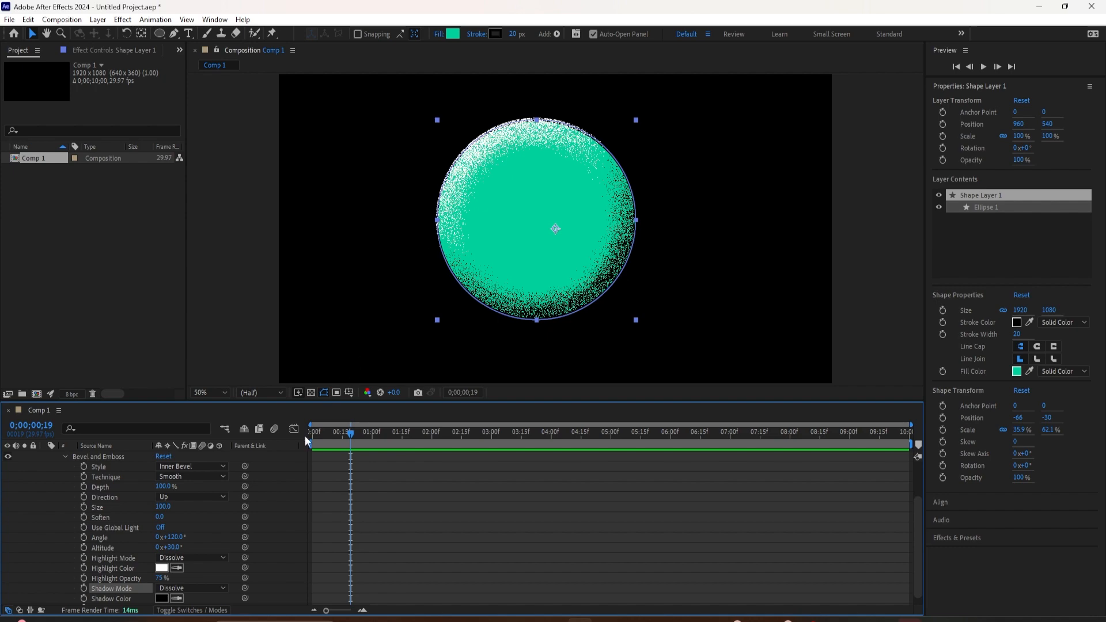
mouse_move(145, 587)
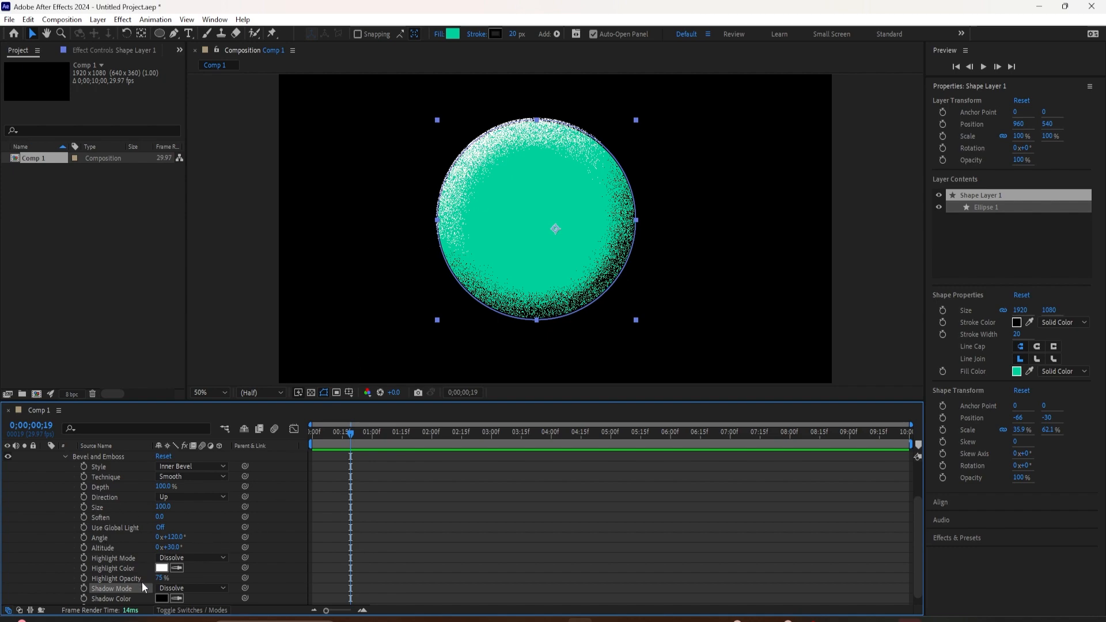